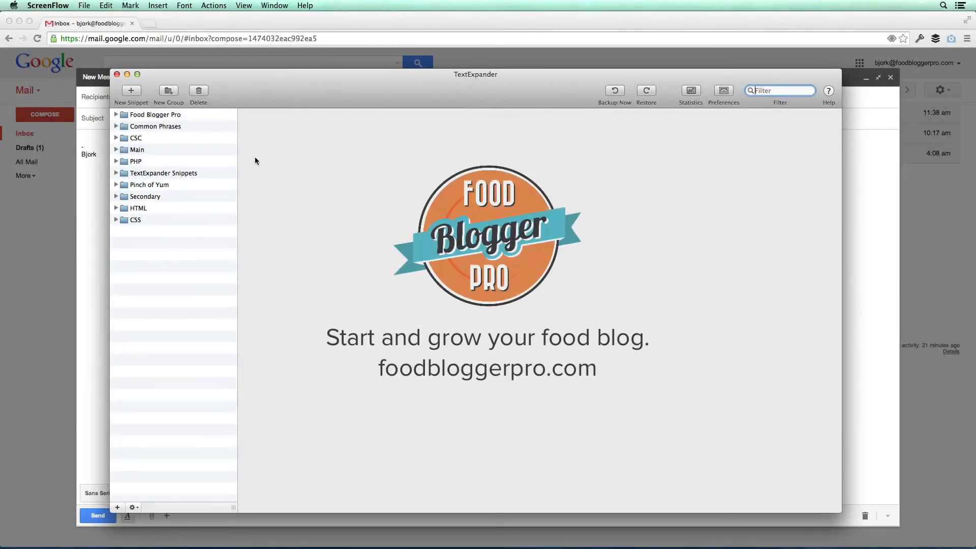
{"action": "mouse_move", "coordinate": [312, 139]}
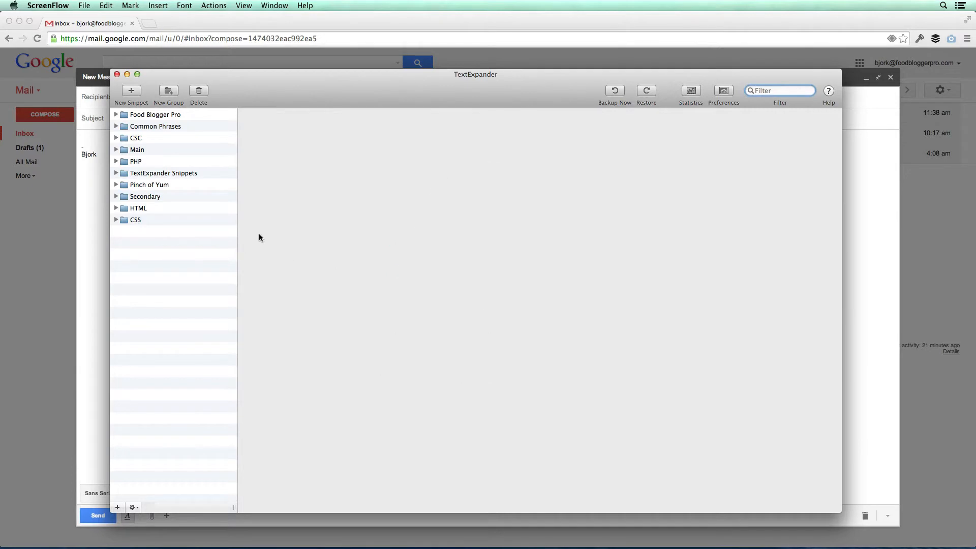
{"action": "mouse_move", "coordinate": [243, 176]}
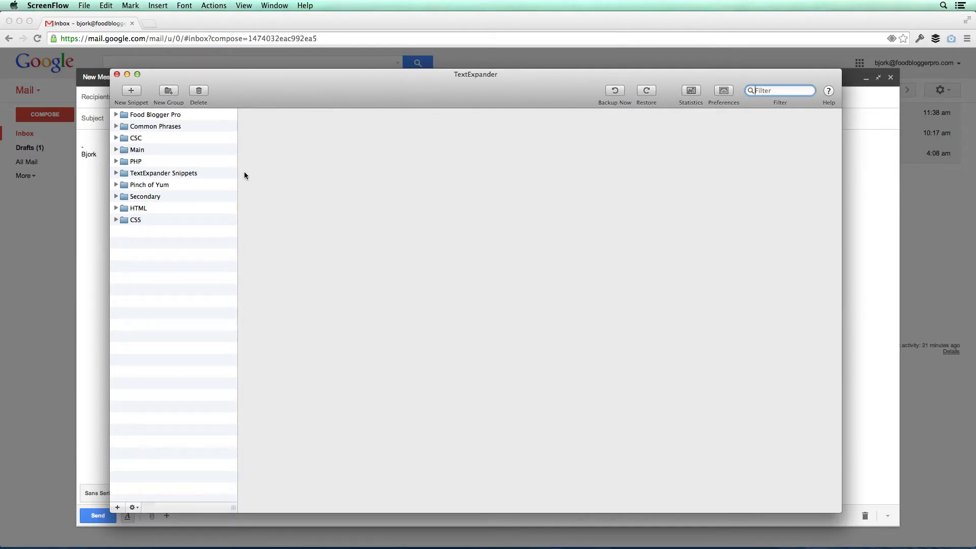
{"action": "mouse_move", "coordinate": [281, 170]}
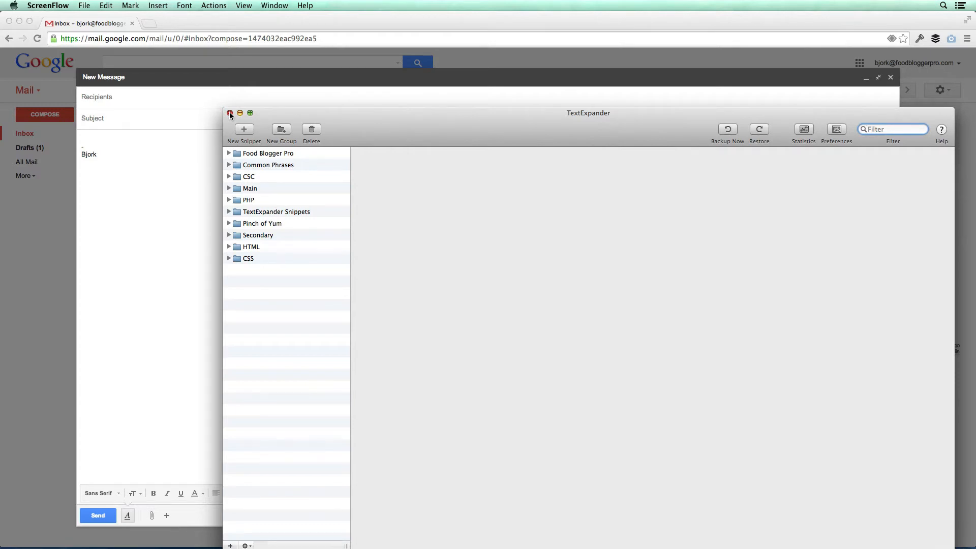
Write 'Hey Joe,' in the Gmail body and expand ,wordpress into the WordPress.com vs .org paragraphs
{"action": "left_click", "coordinate": [229, 113]}
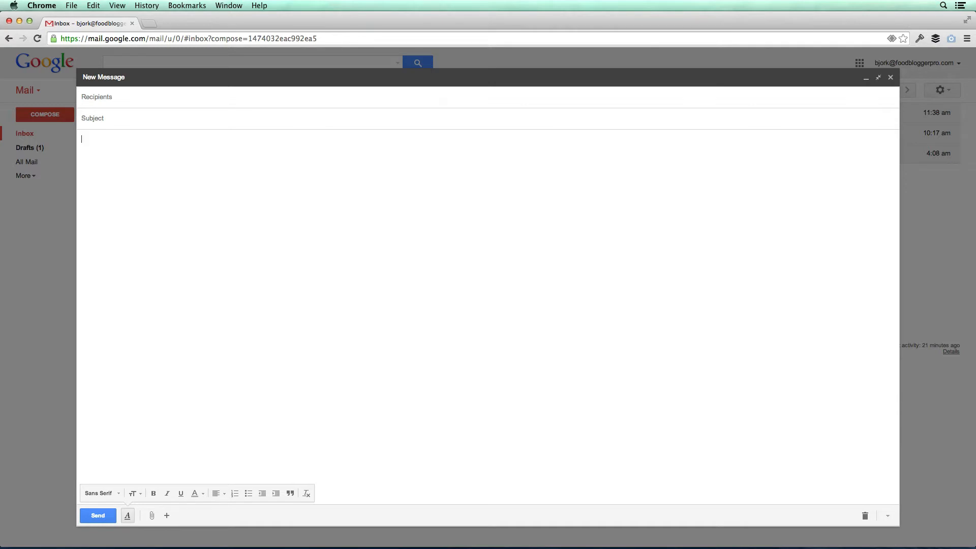
{"action": "type", "text": "H"}
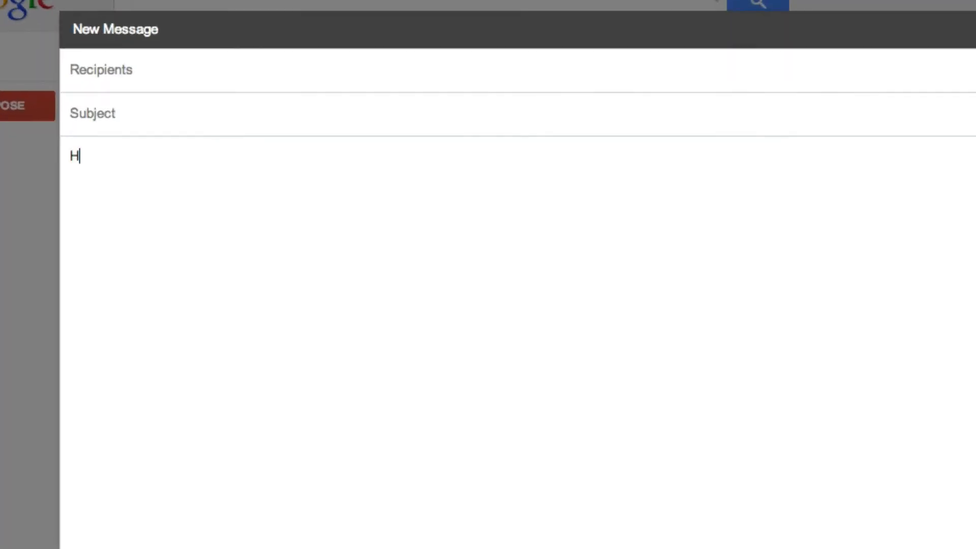
{"action": "type", "text": "ey Joe"}
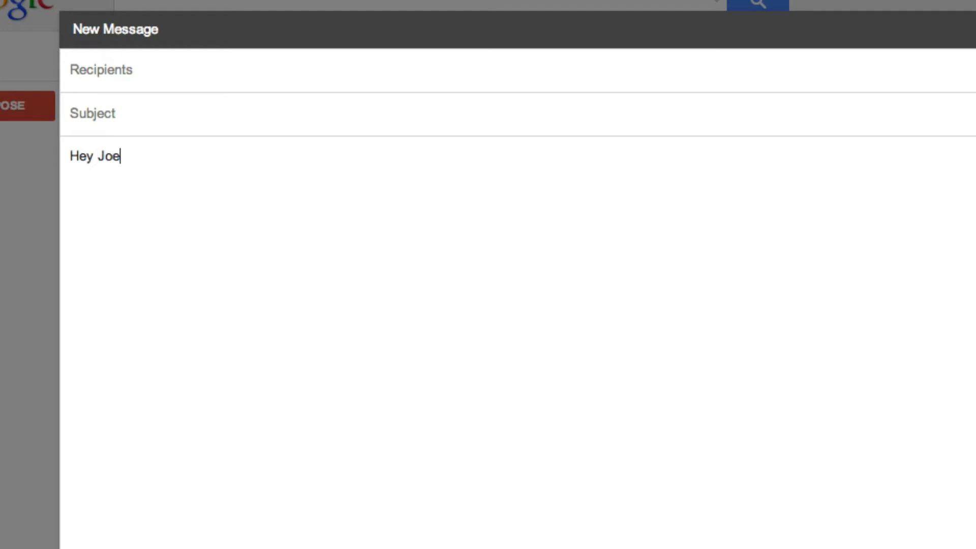
{"action": "type", "text": ","}
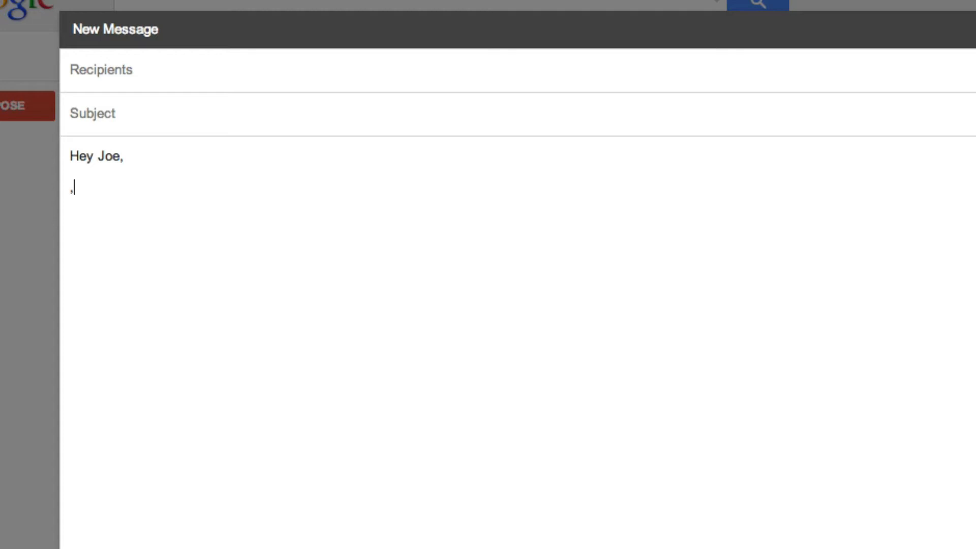
{"action": "type", "text": "wordpress.com and Wordpress.org are two different things."}
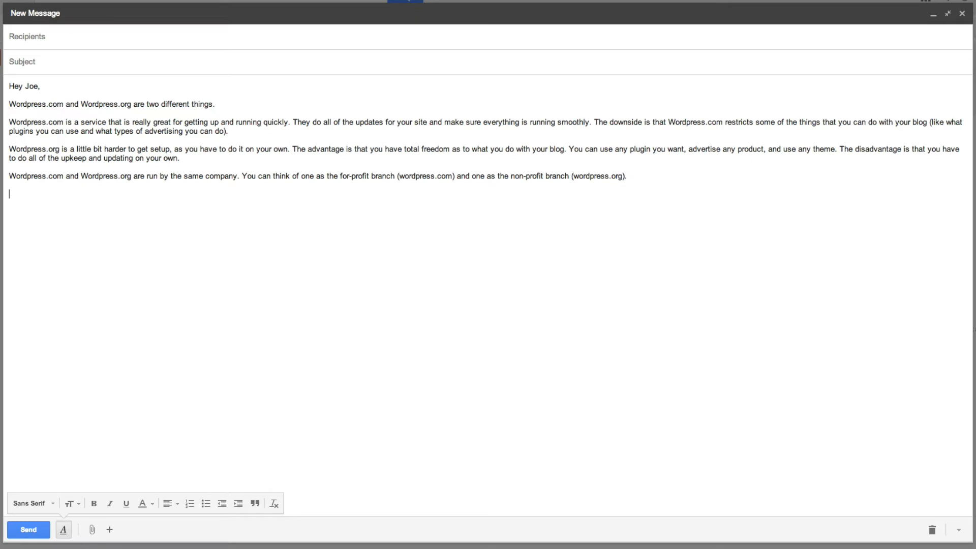
{"action": "type", "text": "-"}
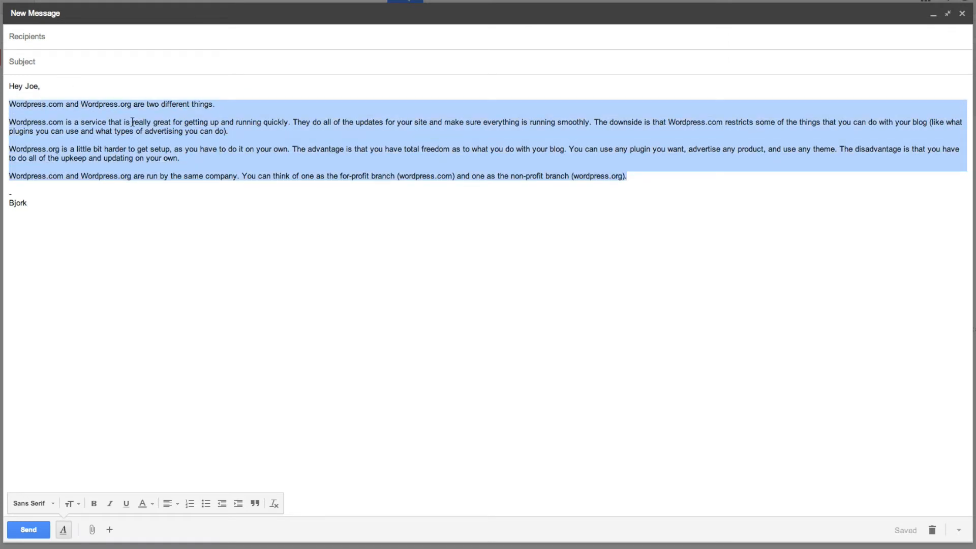
Delete the WordPress paragraphs and expand ,lmk into 'Let me know if you have any other questions.'
{"action": "key", "text": "Delete"}
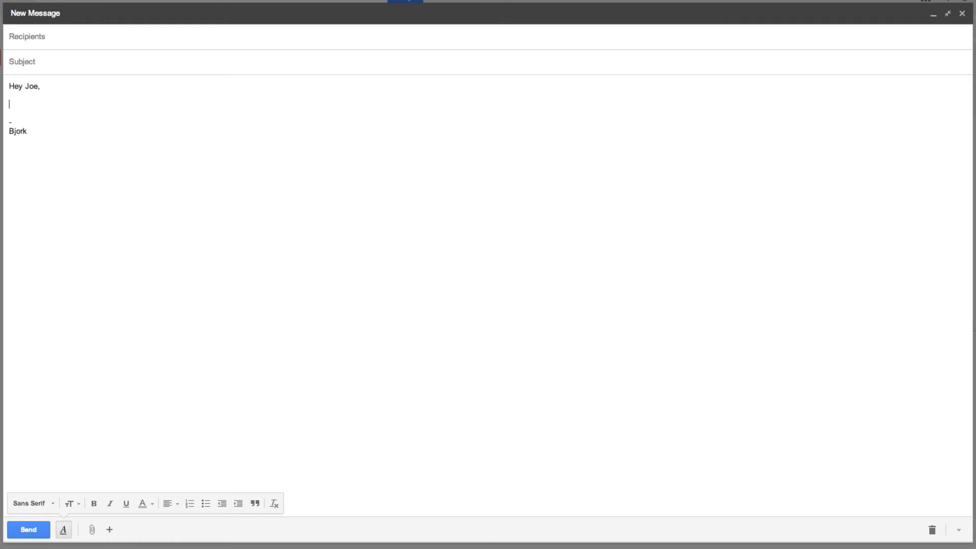
{"action": "type", "text": ",lmk"}
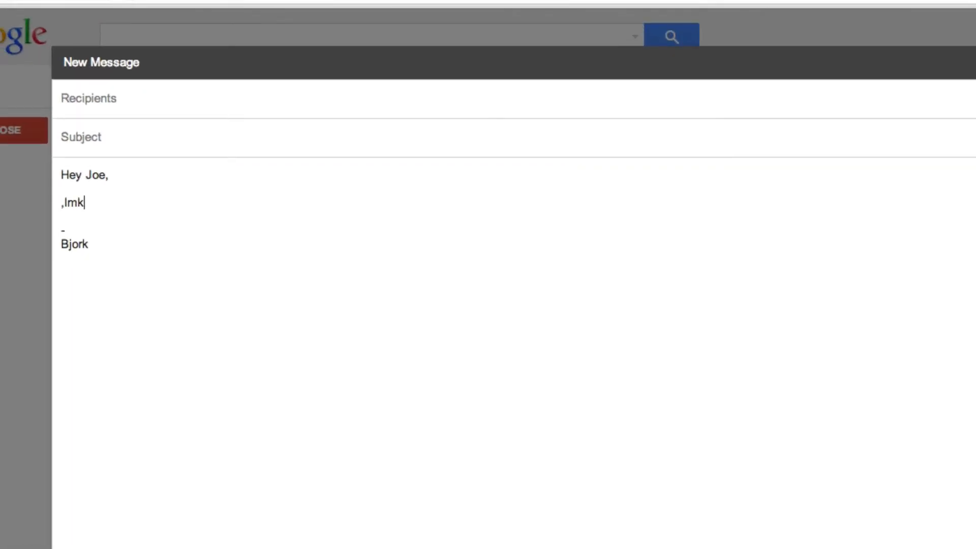
{"action": "key", "text": "BackSpace"}
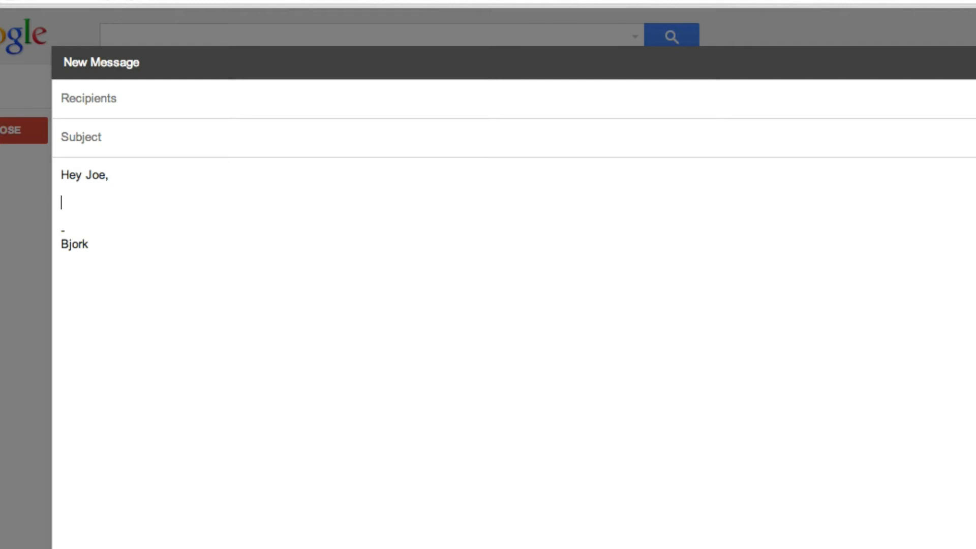
{"action": "type", "text": "Let me know if you have any other questions."}
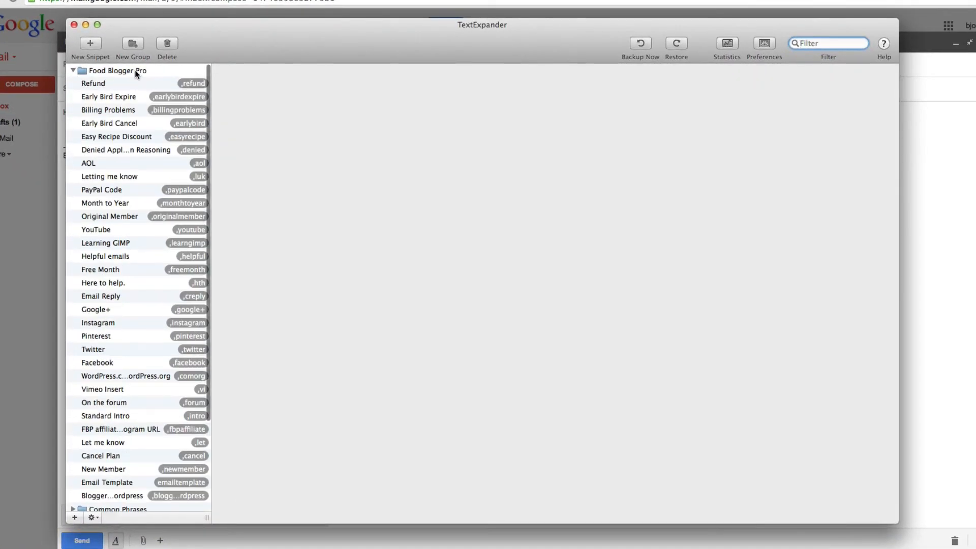
{"action": "mouse_move", "coordinate": [141, 138]}
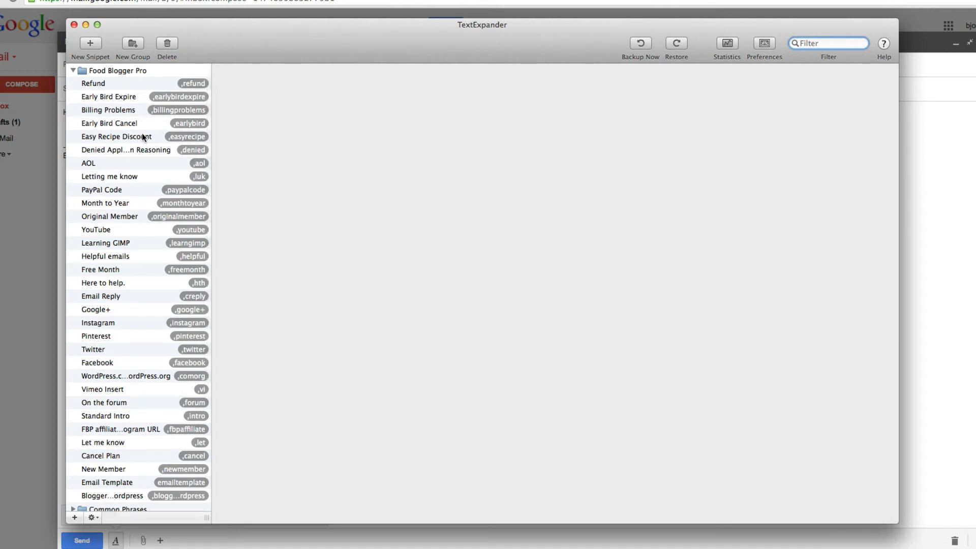
Create a Food Blogger Pro snippet with content 'Hope you have a great weekend!'
{"action": "left_click", "coordinate": [89, 44]}
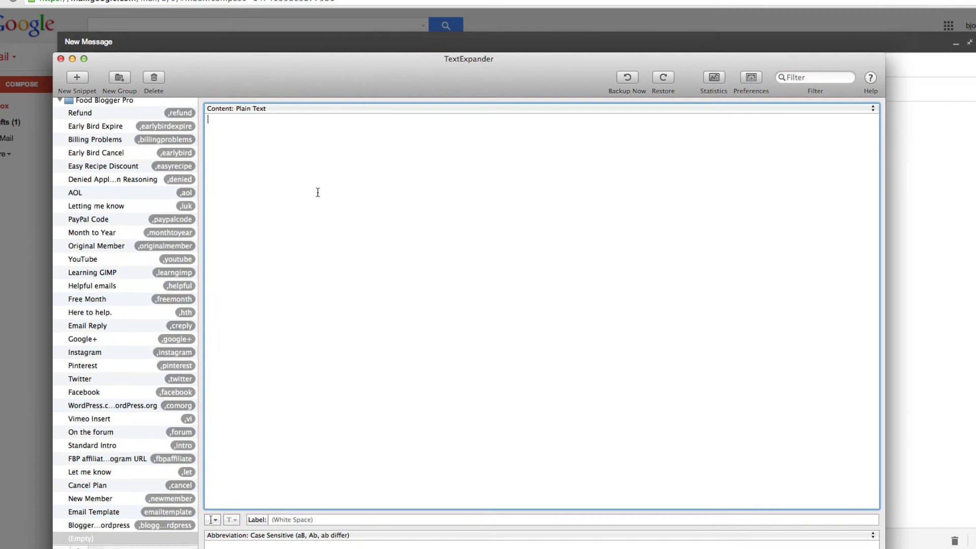
{"action": "type", "text": "Hope you have a"}
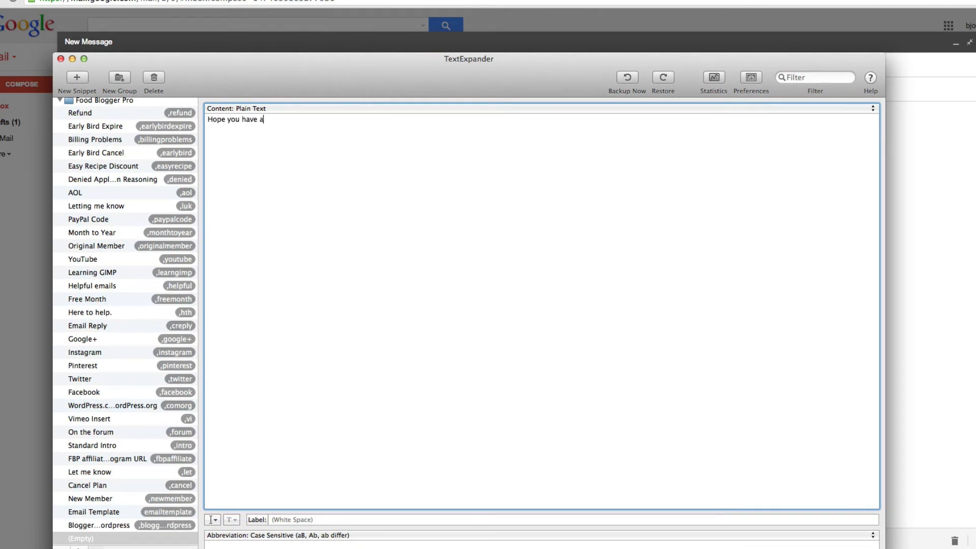
{"action": "type", "text": "great weekend!"}
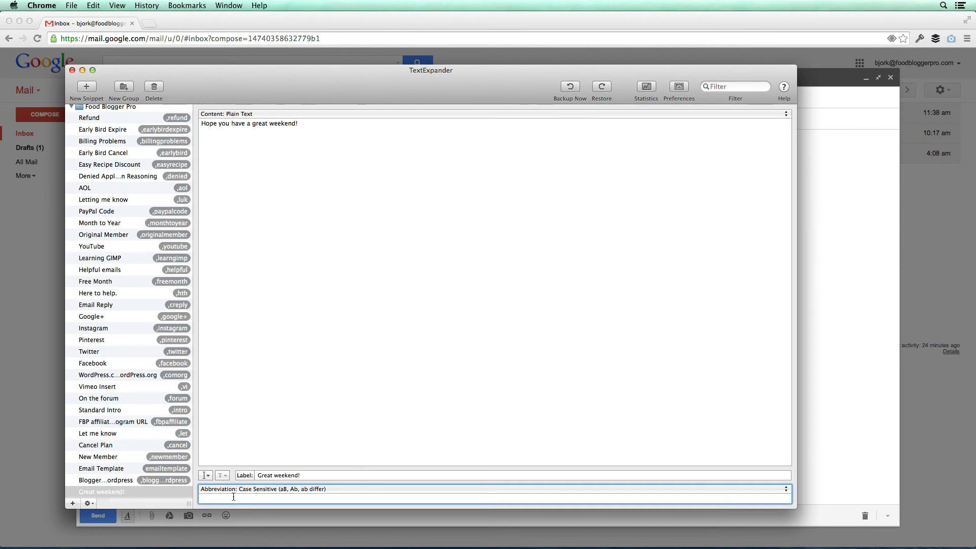
Assign abbreviation ,weekend and expand it in the Gmail draft to 'Hope you have a great weekend!'
{"action": "type", "text": ",week"}
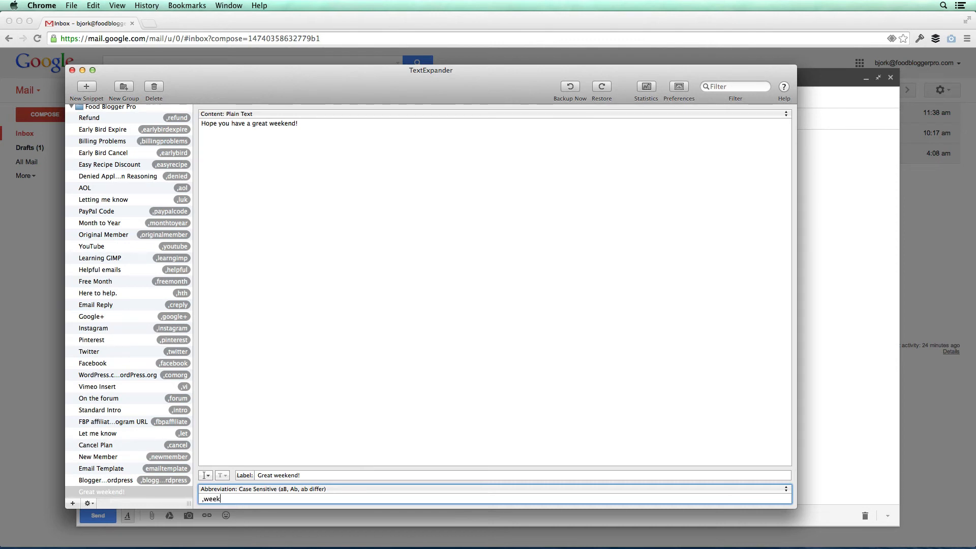
{"action": "type", "text": "end"}
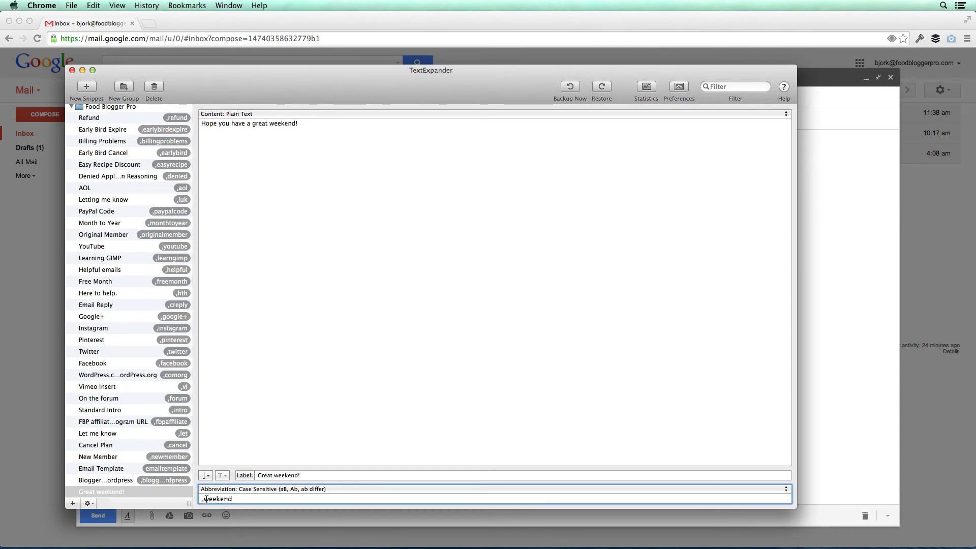
{"action": "type", "text": "weeke"}
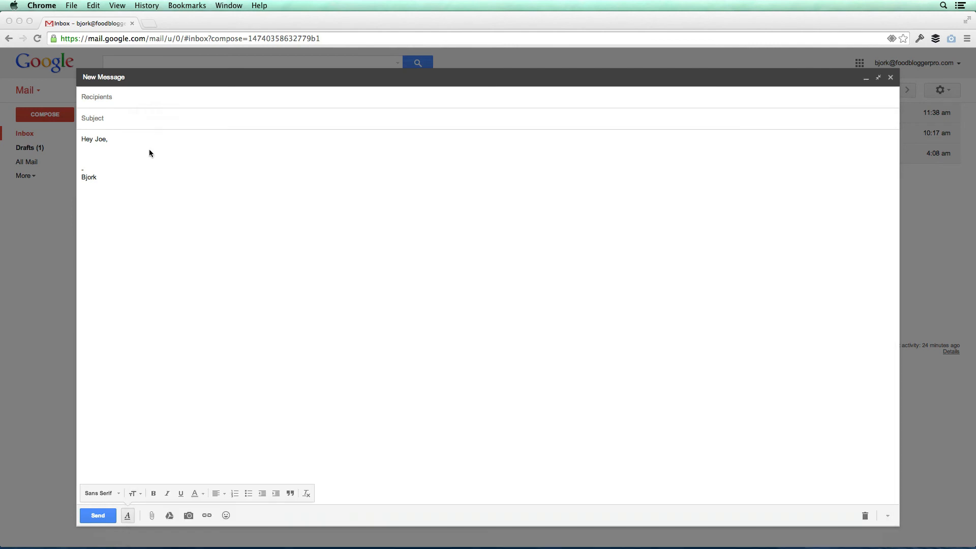
{"action": "type", "text": ",wee"}
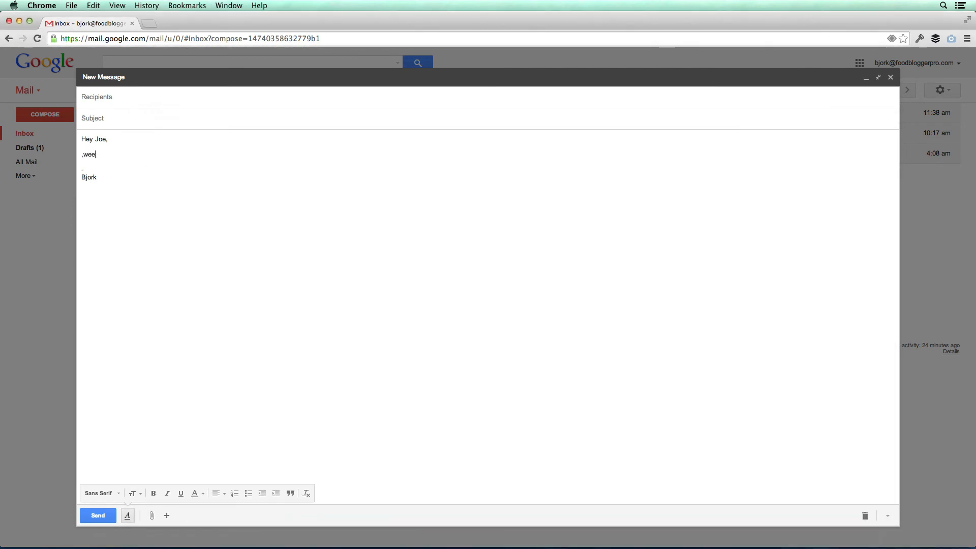
{"action": "type", "text": "Hope you have a great weekend!"}
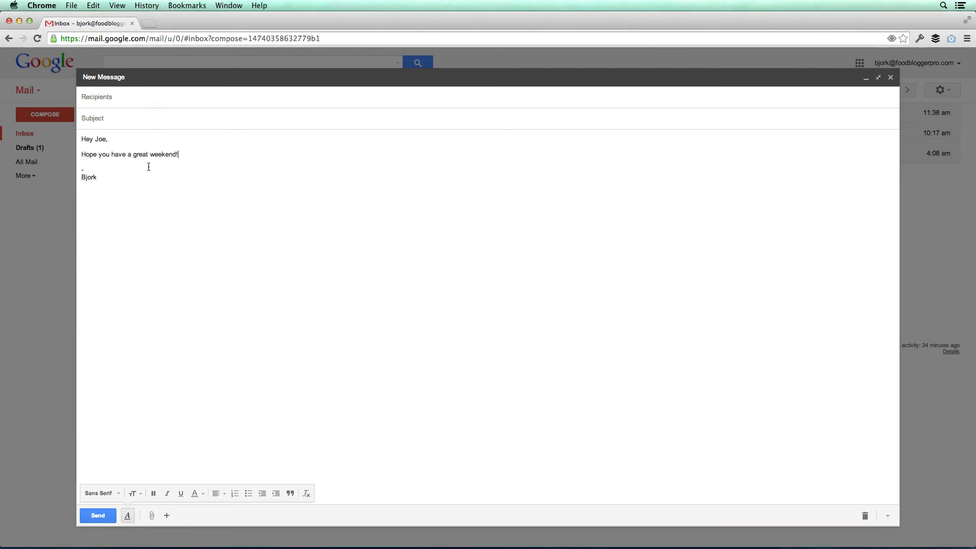